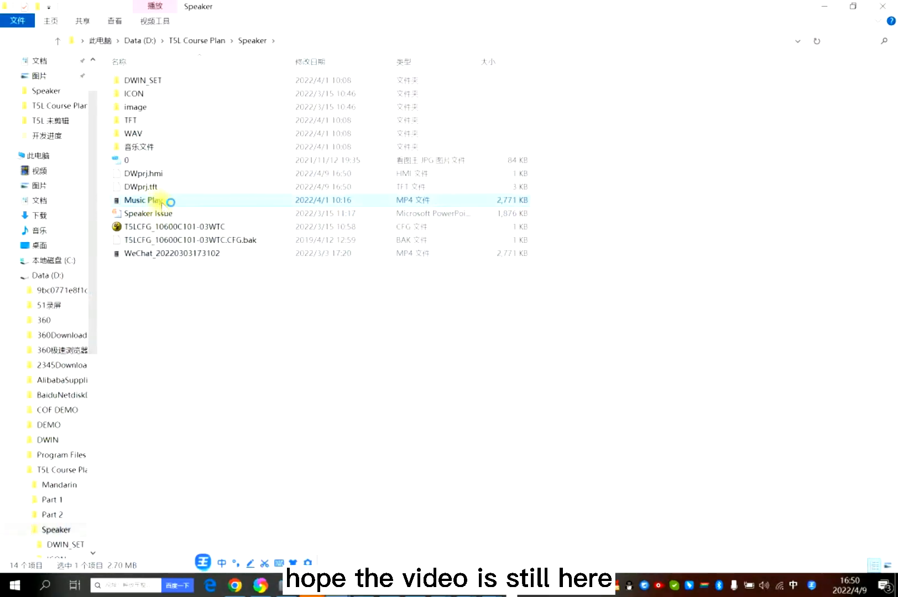
- Play and pause the Music Play demo video, then open Speaker Issue.pptx and start the slideshow
double_click(139, 201)
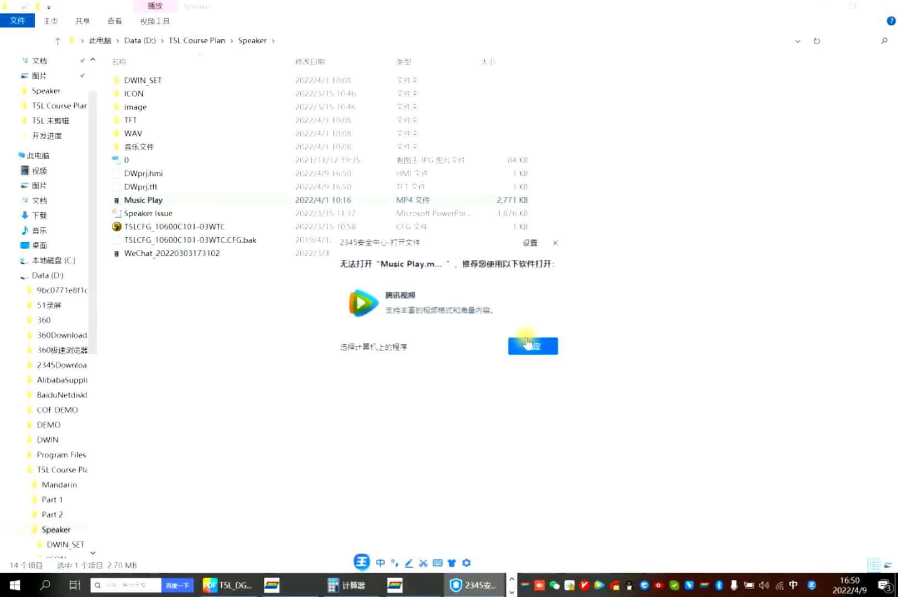
click(533, 346)
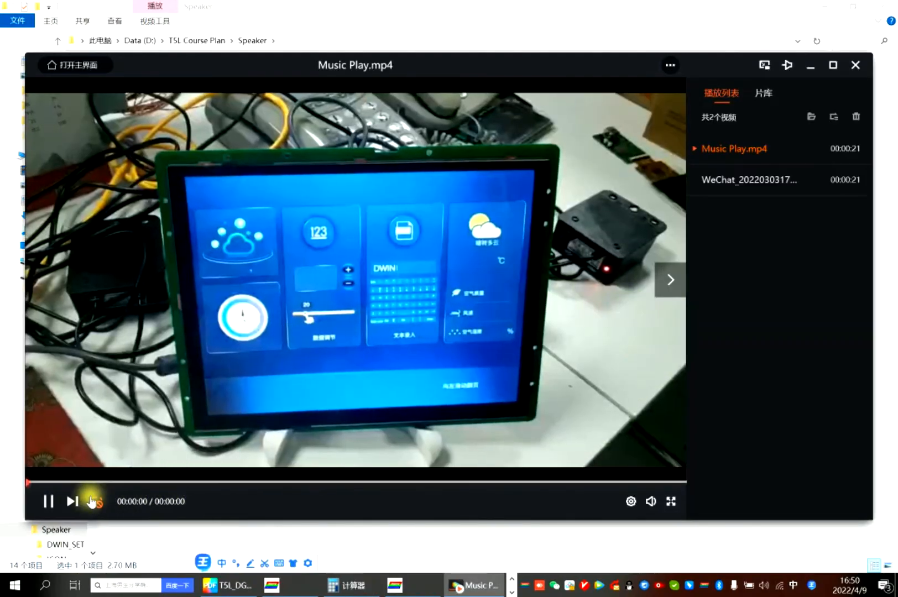
click(48, 501)
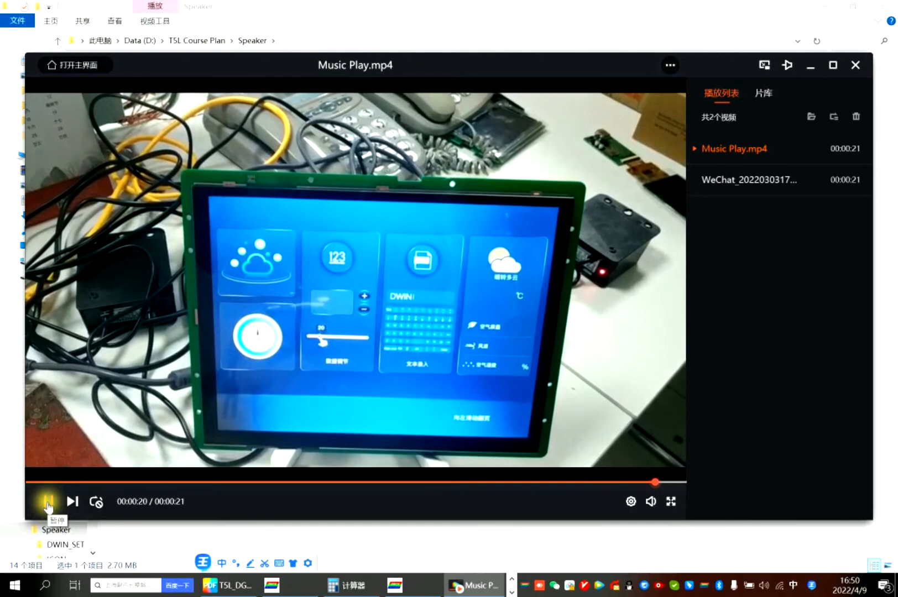
click(856, 64)
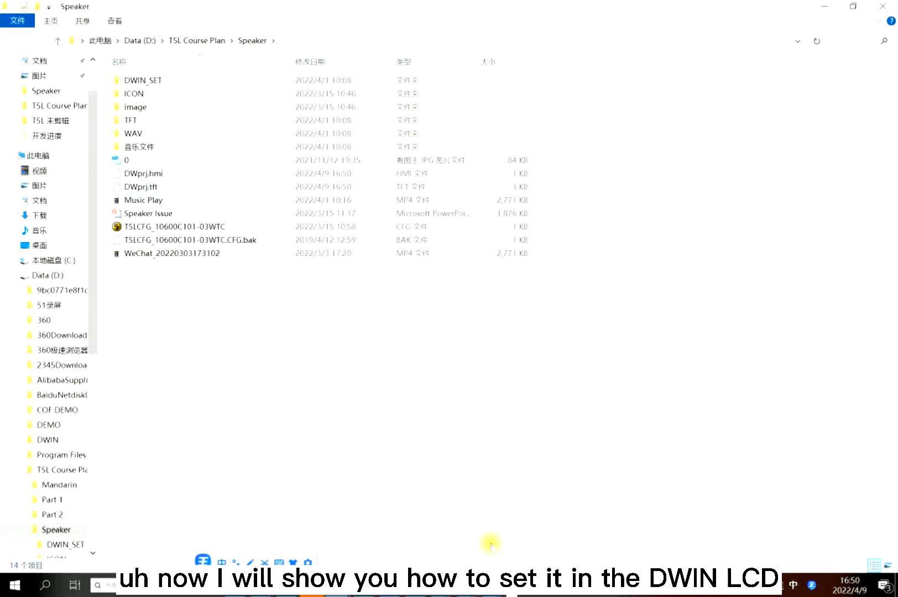
double_click(147, 213)
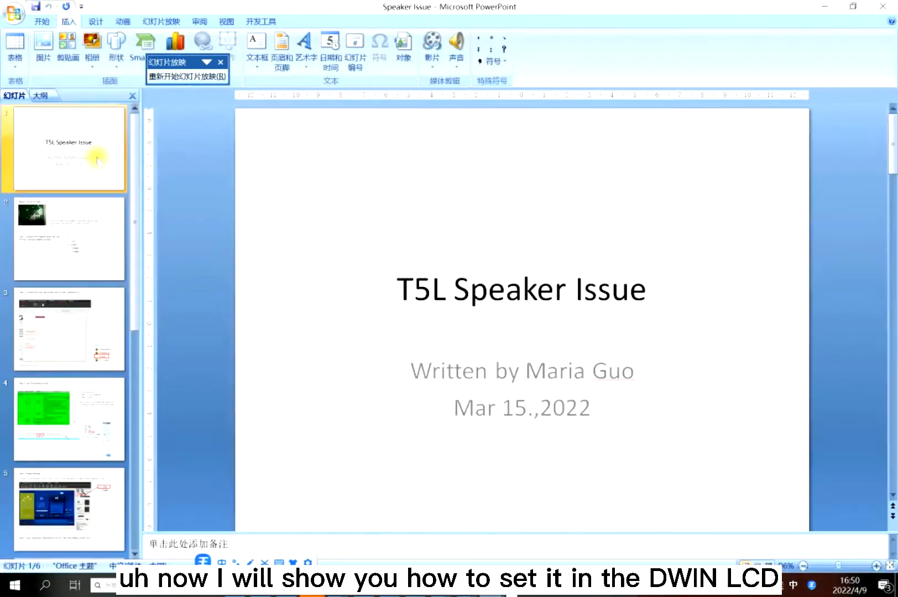
click(176, 62)
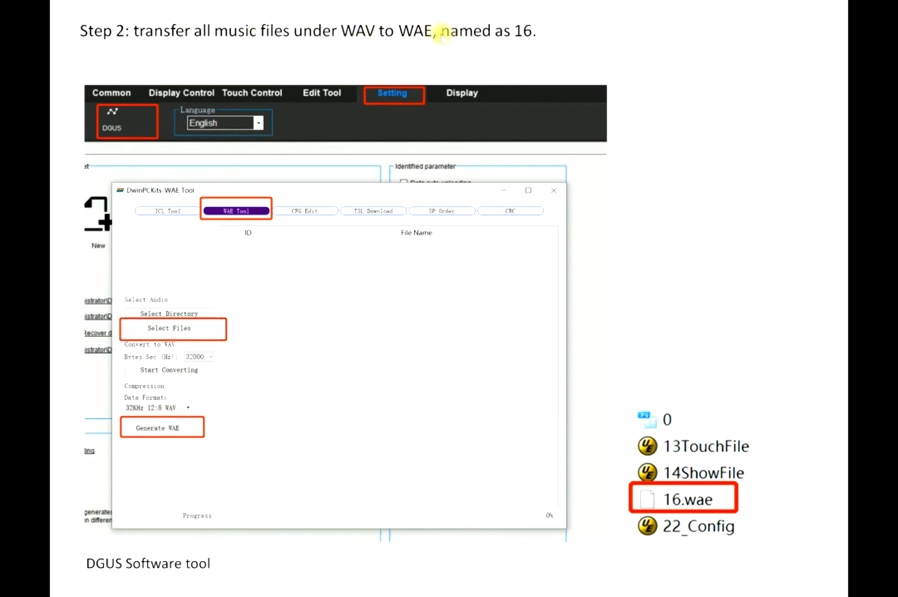
mouse_move(198, 279)
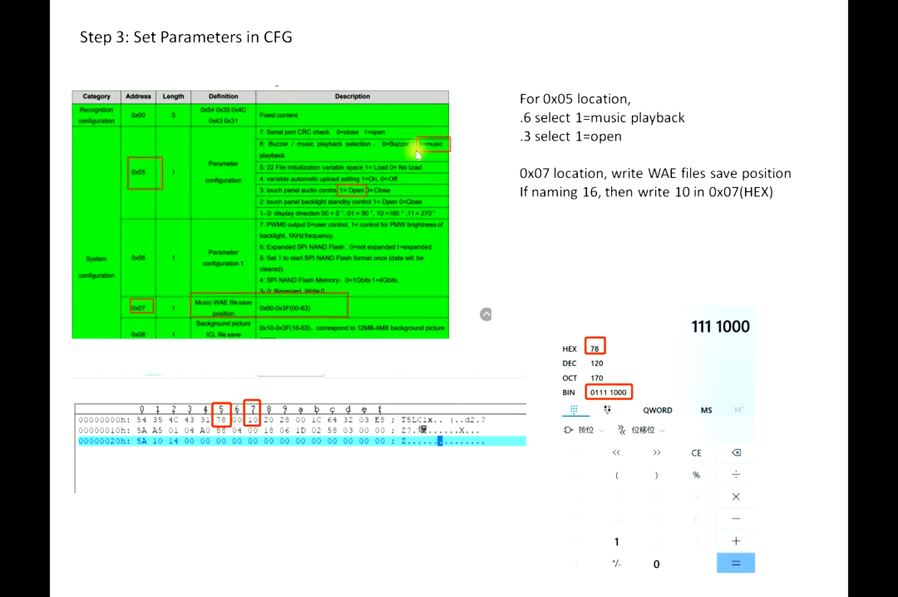
mouse_move(361, 183)
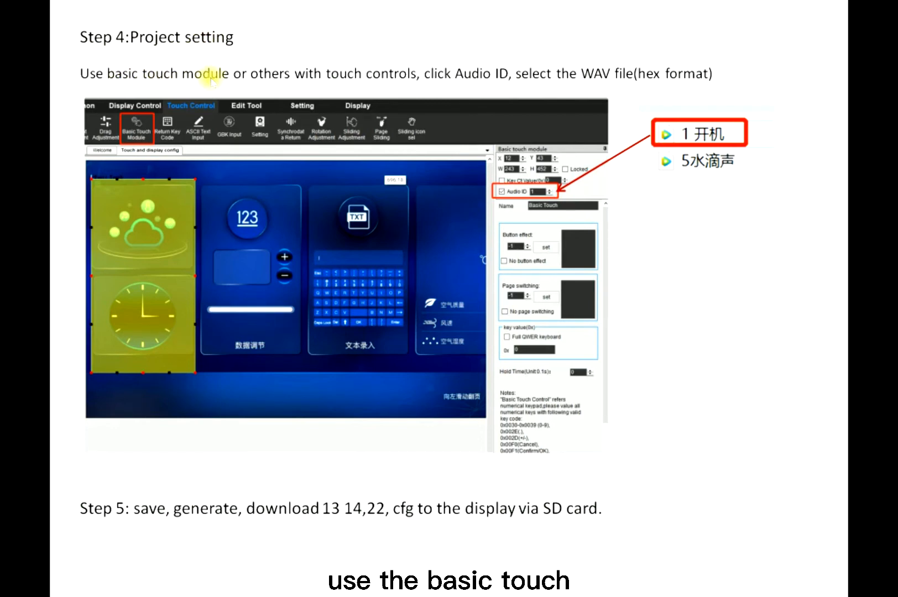
mouse_move(401, 82)
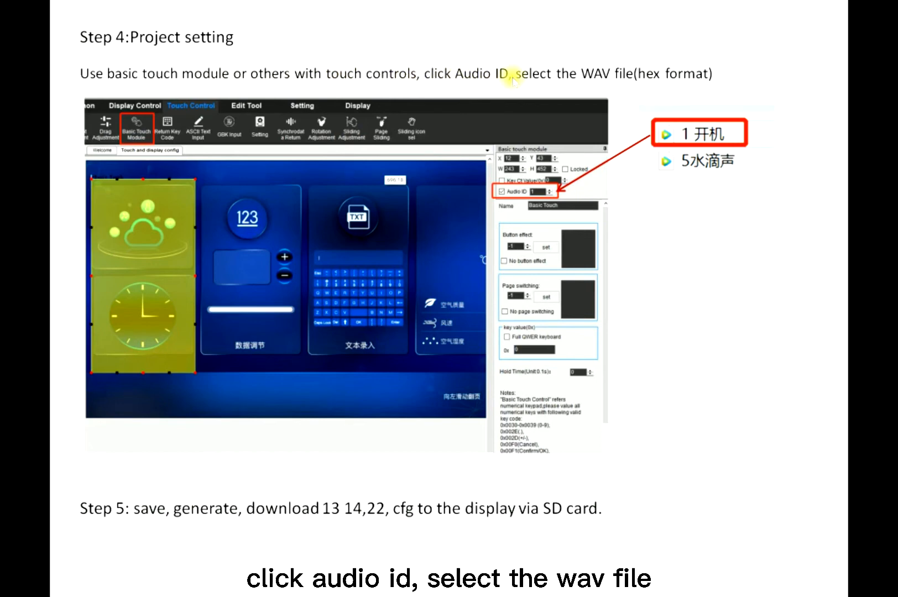
mouse_move(630, 80)
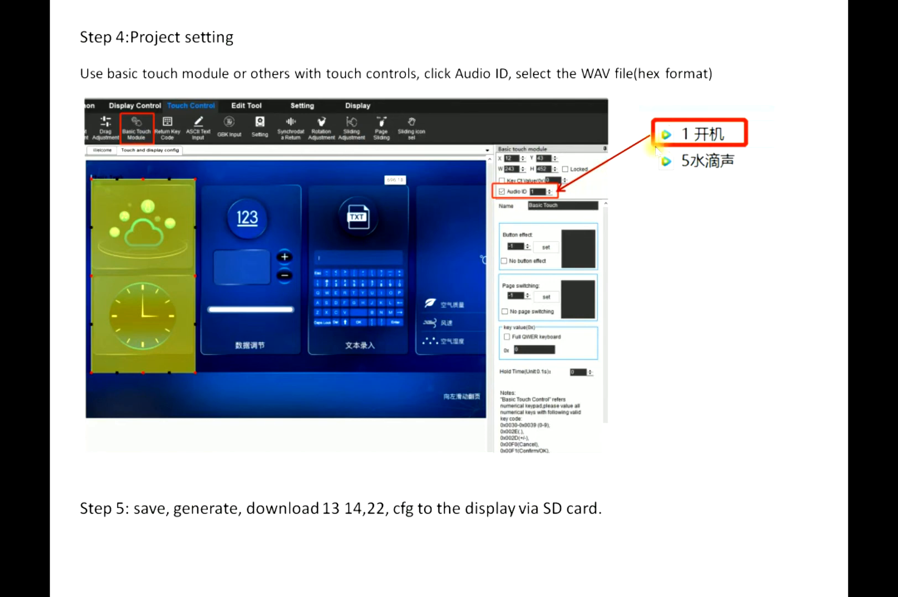
- Advance to the Step 4/Step 5 slide on Audio IDs and SD card download, then bring up the slide show menu
click(537, 192)
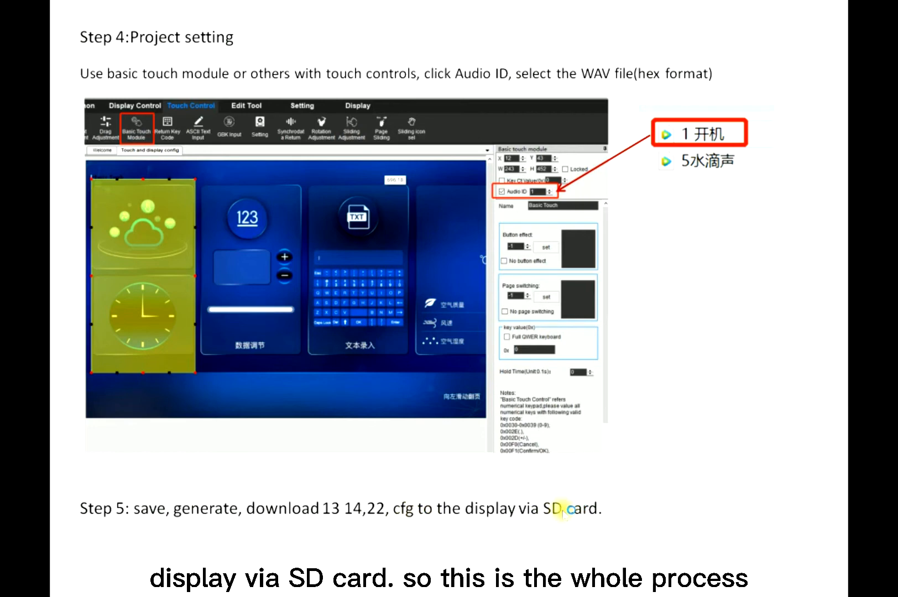
mouse_move(713, 364)
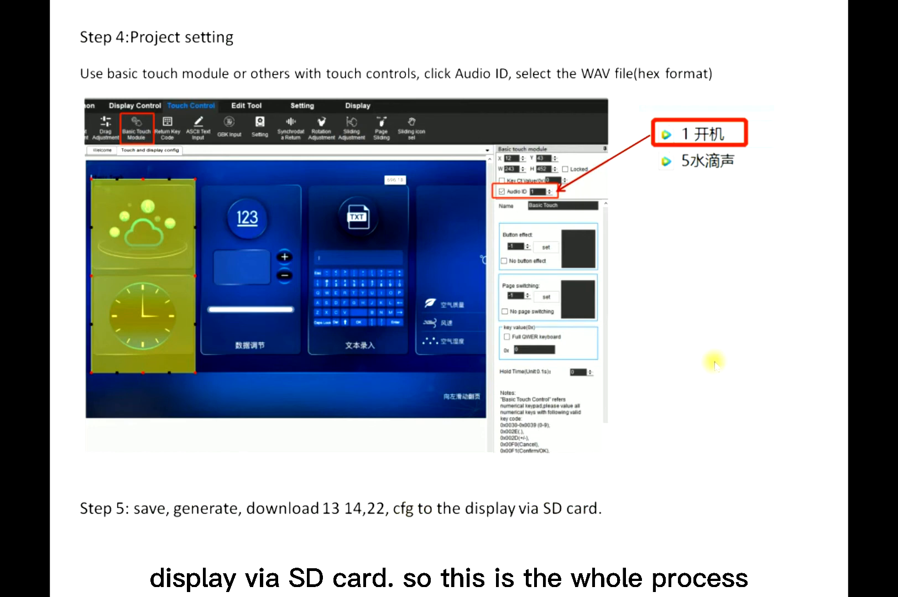
right_click(715, 364)
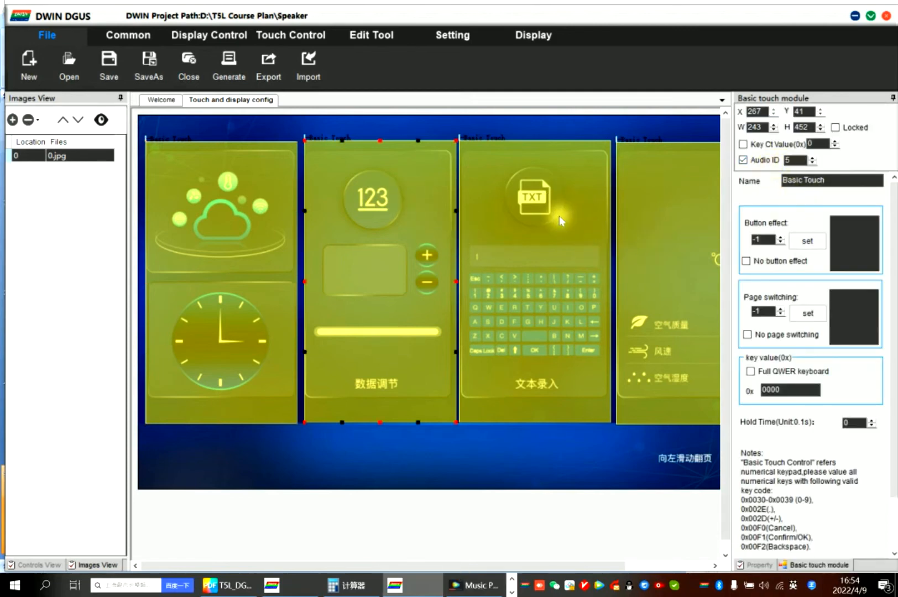
- Read the rightmost touch area's Audio ID, then browse the Setting and Display Control tabs
click(676, 202)
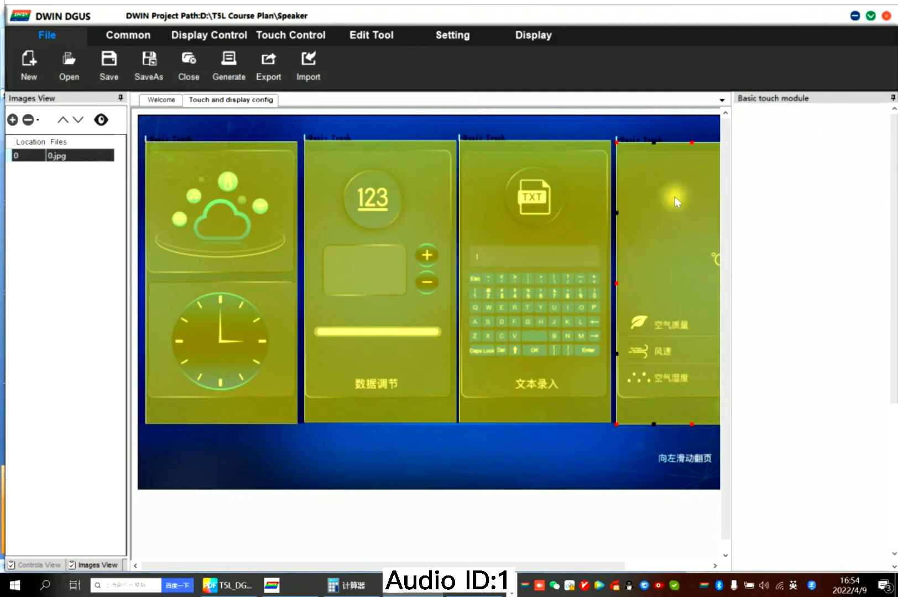
click(675, 201)
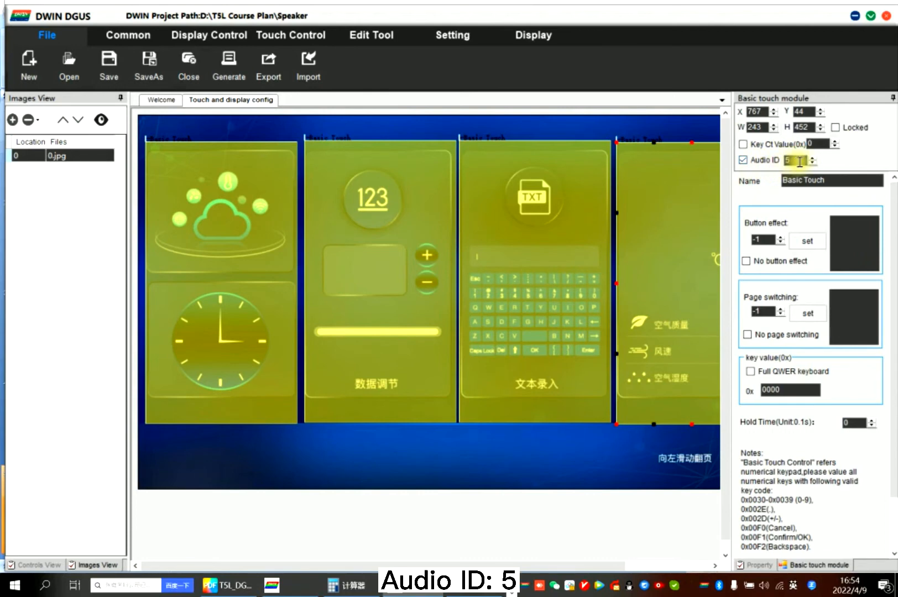
click(452, 34)
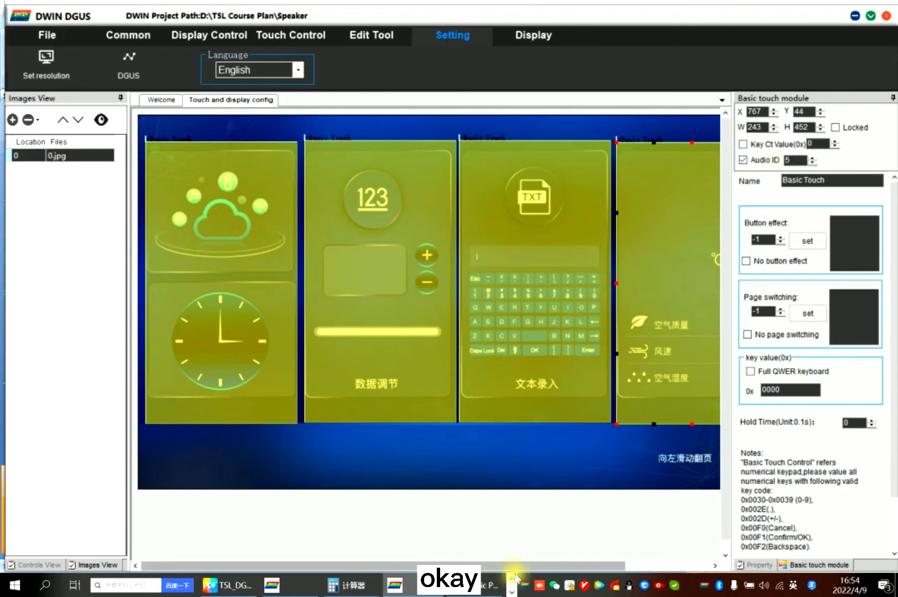
click(203, 36)
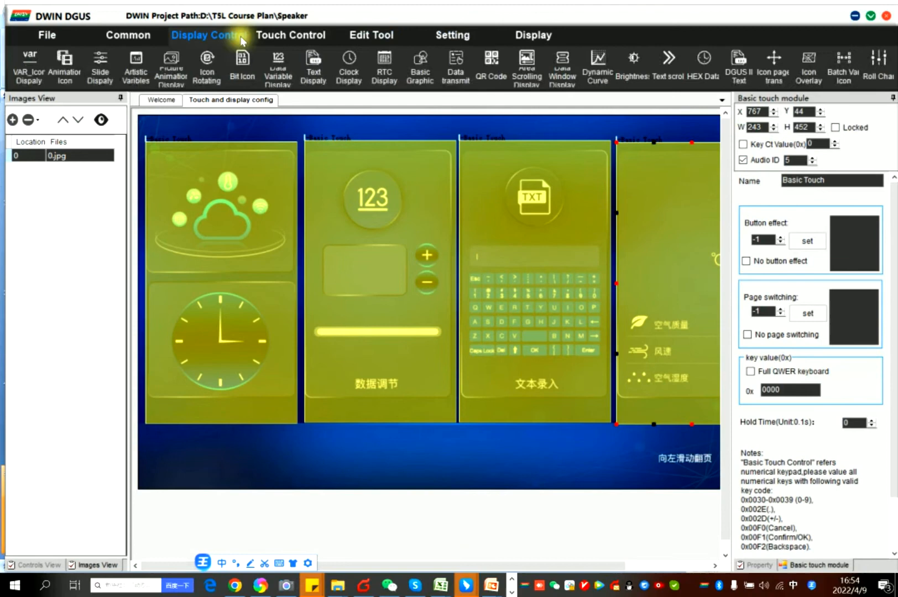
click(290, 36)
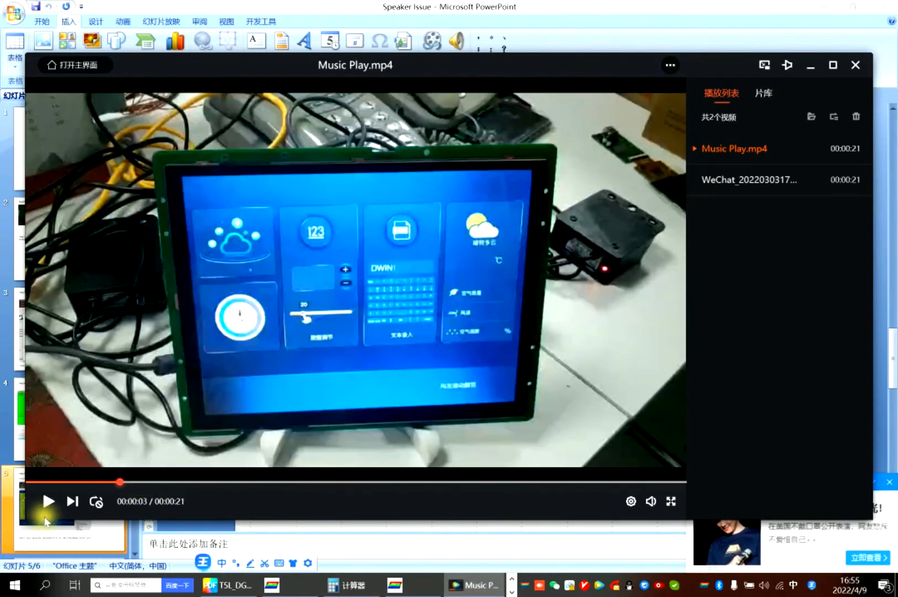
- Resume the Music Play demo video from about three seconds
click(49, 501)
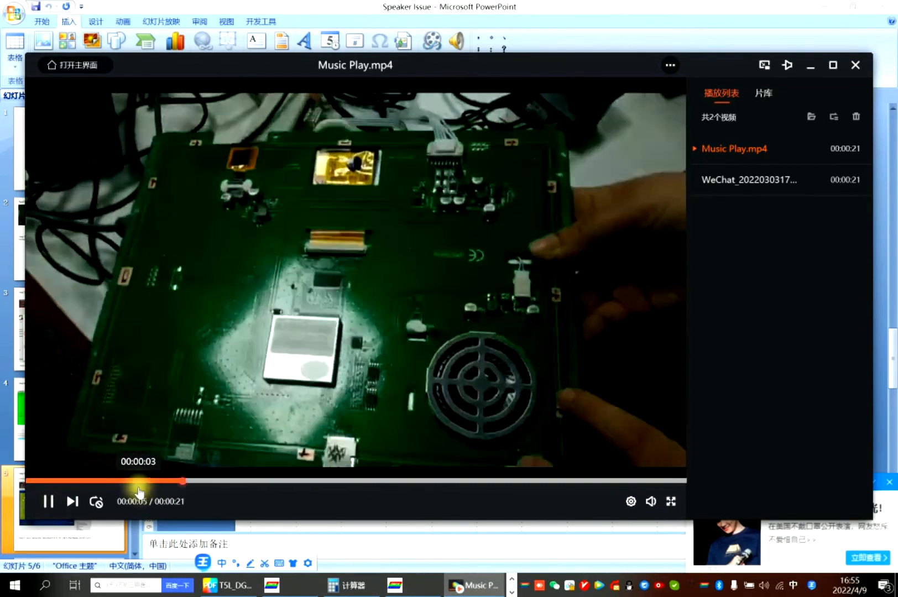